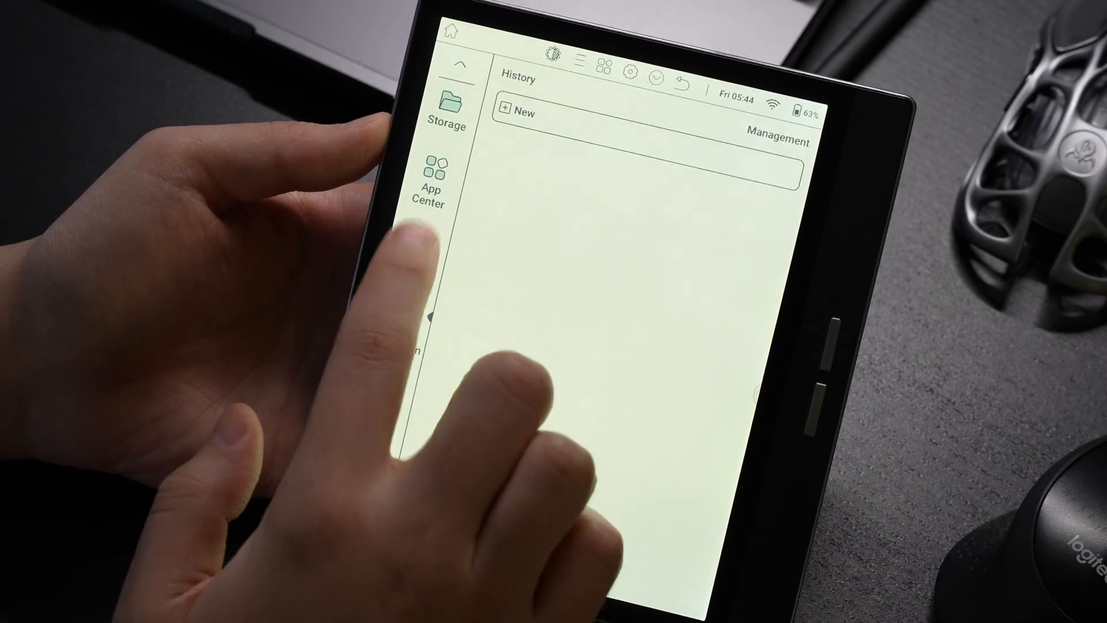
Show the App Center grid of installed apps and scroll through it.
{"action": "left_click", "coordinate": [429, 182]}
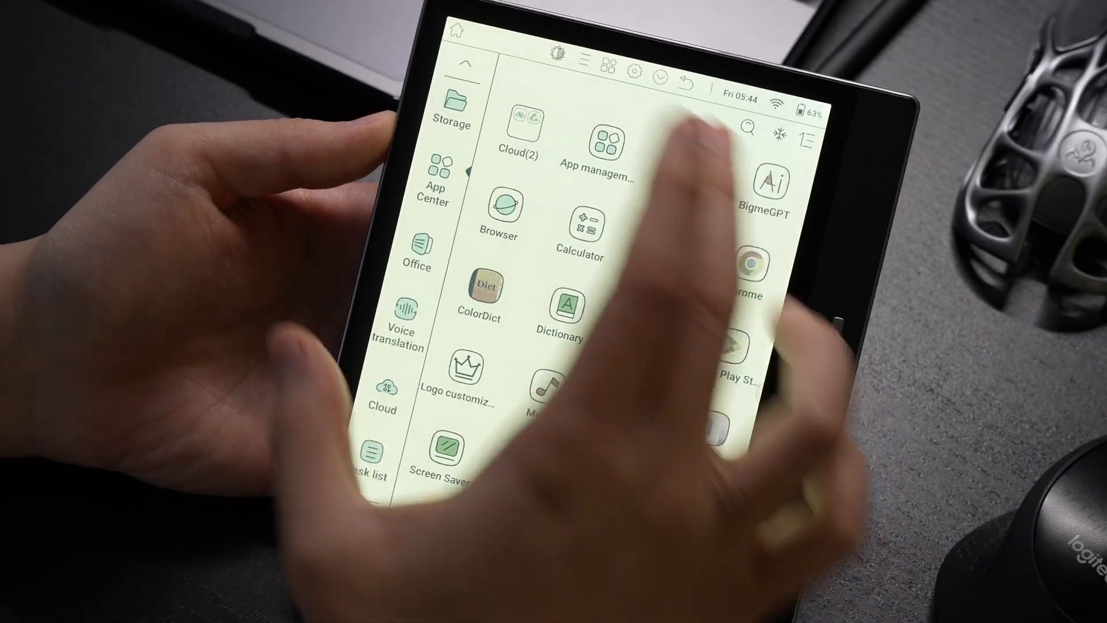
{"action": "scroll", "scroll_direction": "down", "scroll_amount": 3}
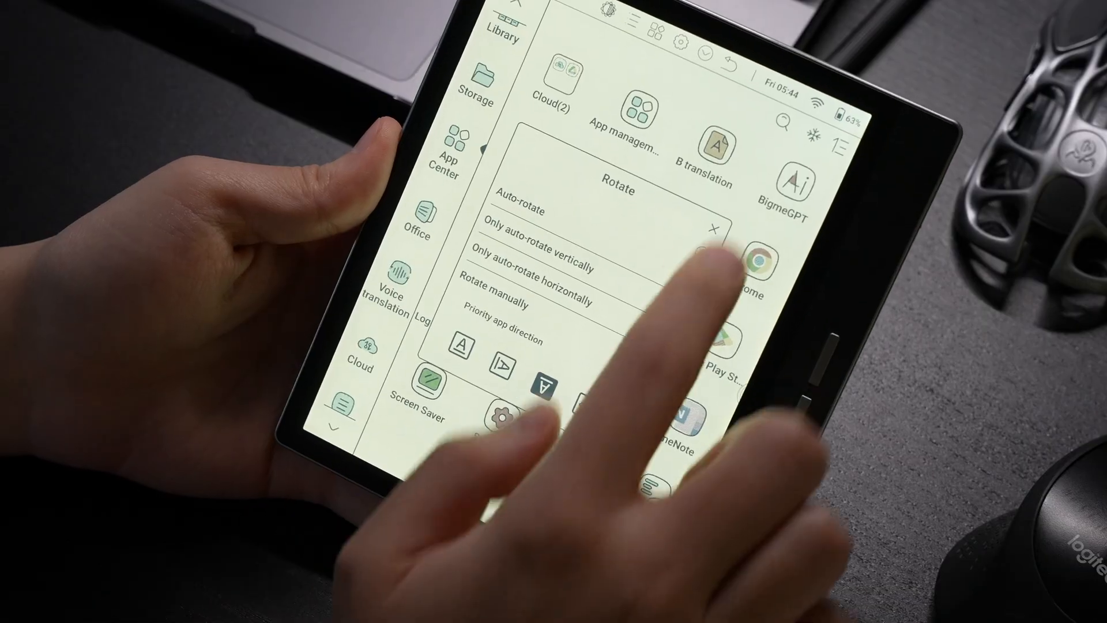
Choose the preferred screen orientation in the Rotate panel.
{"action": "left_click", "coordinate": [717, 230]}
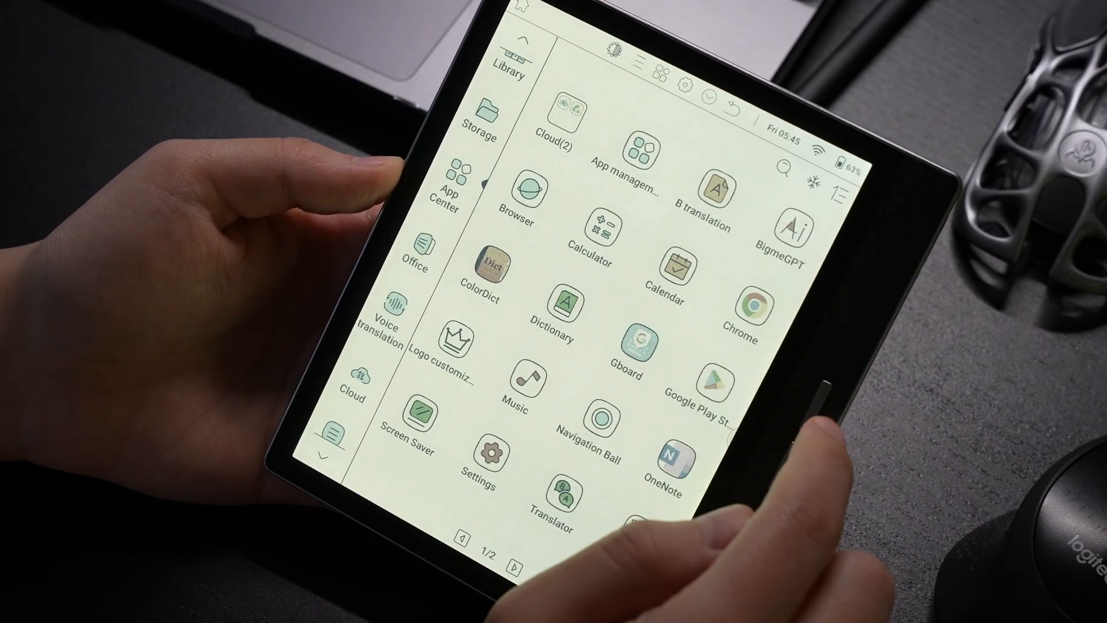
Launch Chrome and scroll down the New York Times page.
{"action": "left_click", "coordinate": [525, 194]}
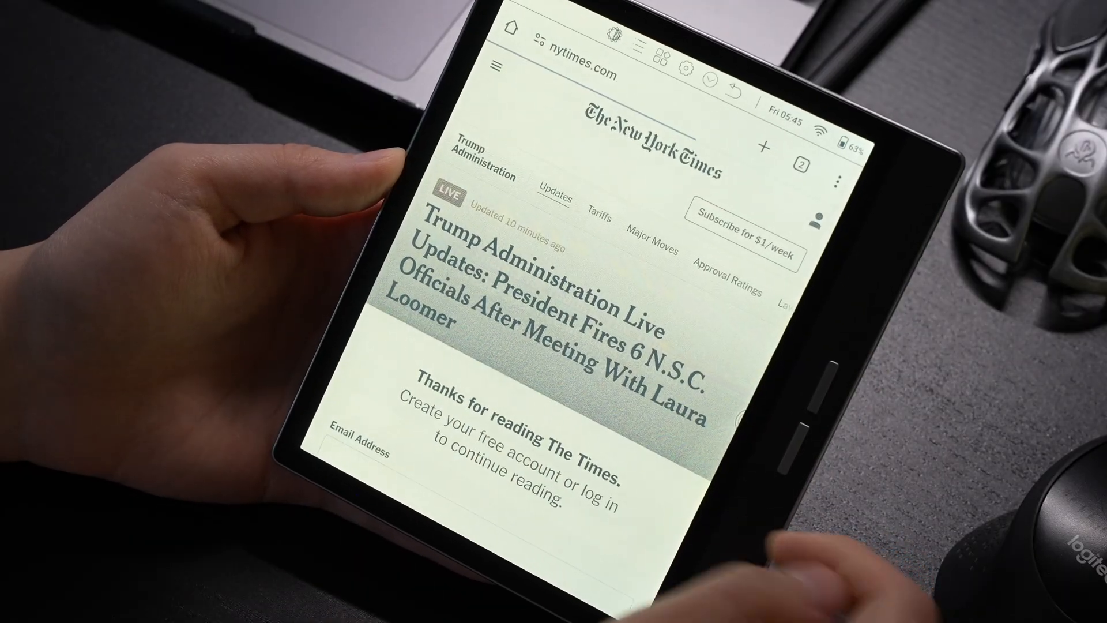
{"action": "scroll", "scroll_direction": "down", "scroll_amount": 3}
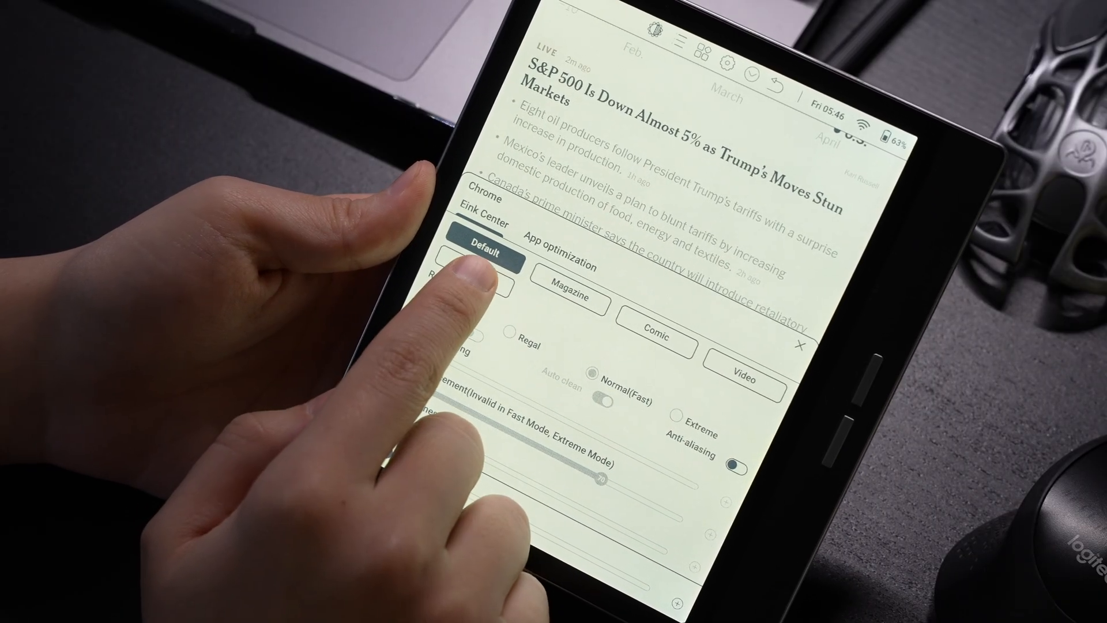
Select the Default display profile for Chrome in E-ink Center.
{"action": "left_click", "coordinate": [481, 274]}
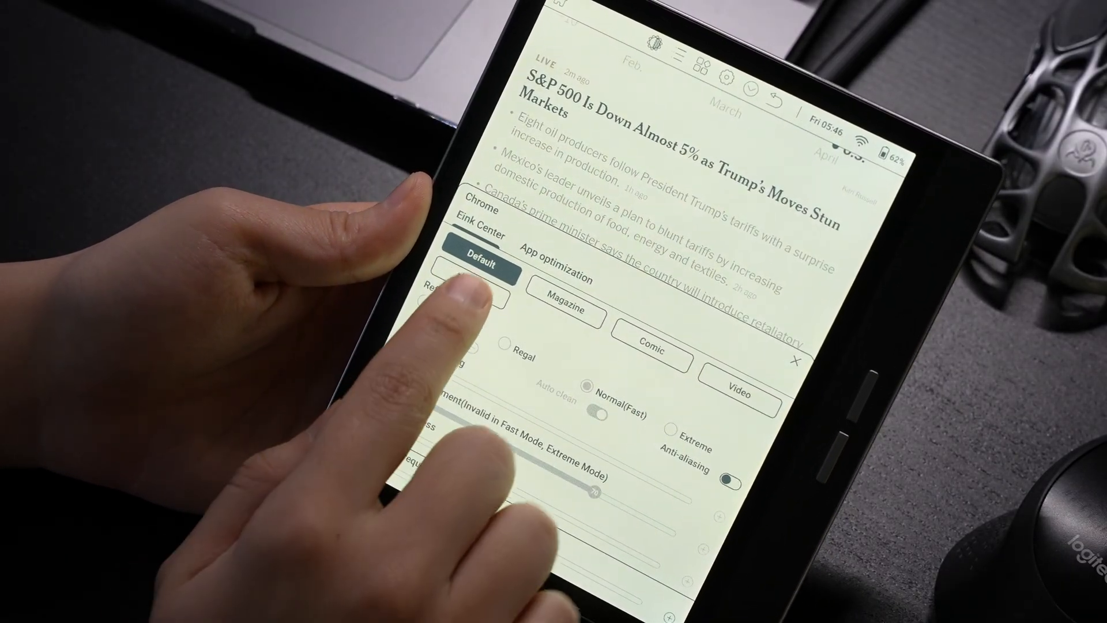
Switch Chrome to the Custom profile and lower its contrast to about 41.
{"action": "left_click", "coordinate": [480, 287]}
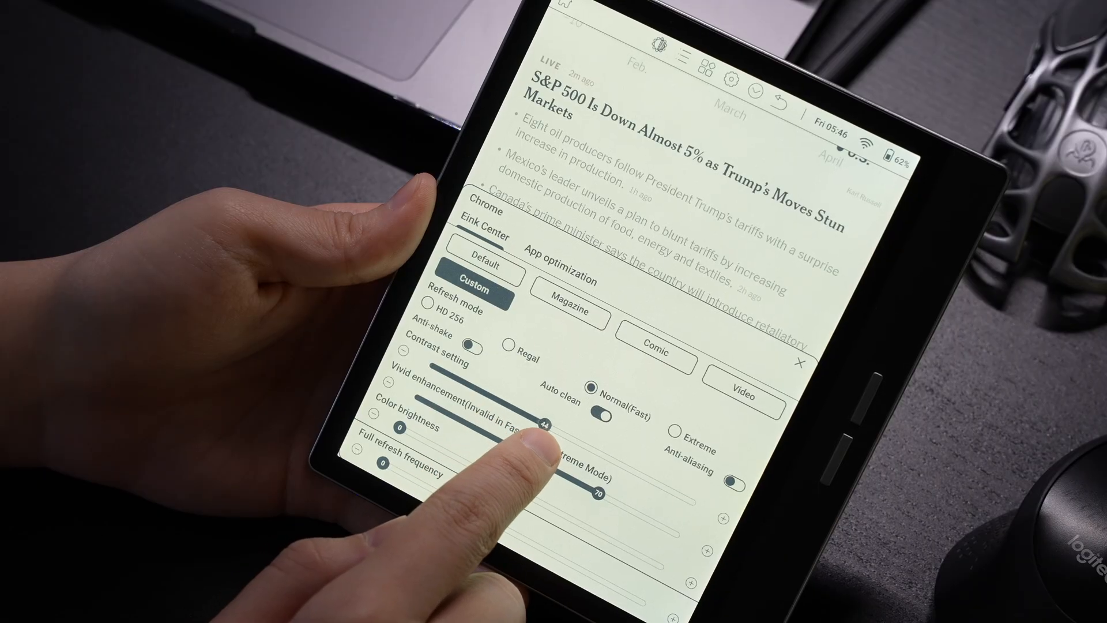
{"action": "left_click_drag", "start_coordinate": [547, 423], "coordinate": [539, 424]}
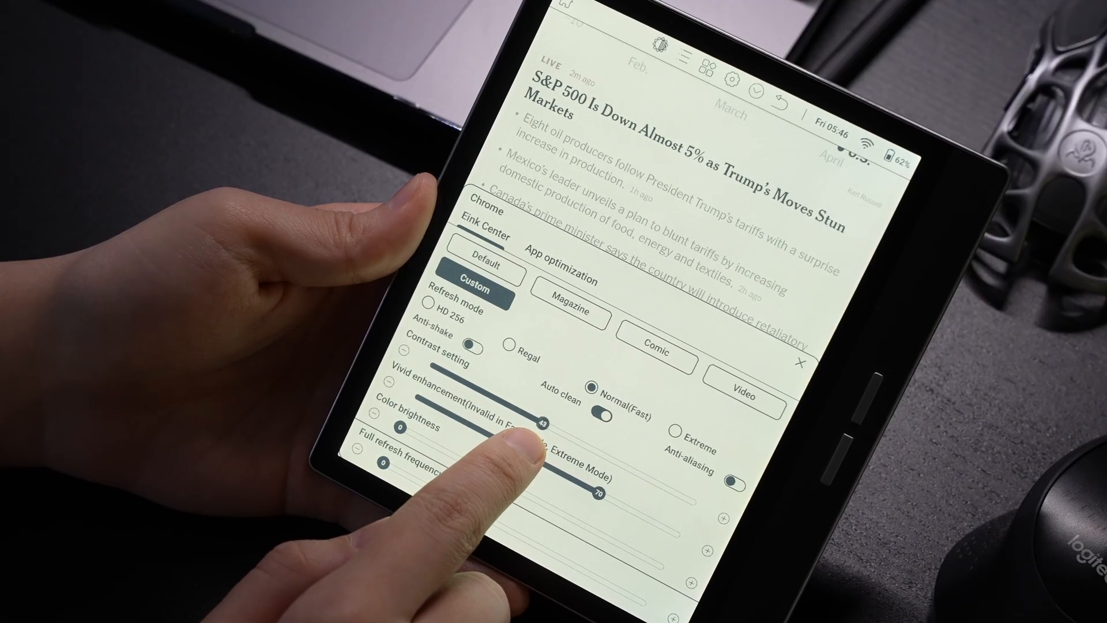
{"action": "left_click_drag", "start_coordinate": [545, 423], "coordinate": [539, 422]}
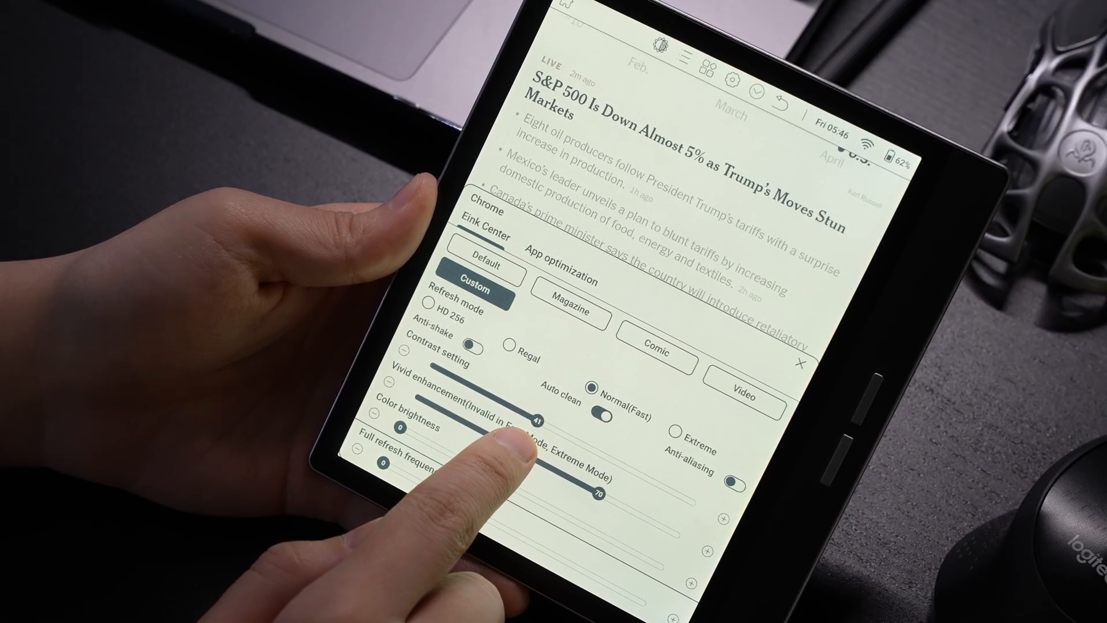
{"action": "left_click_drag", "start_coordinate": [540, 420], "coordinate": [536, 419]}
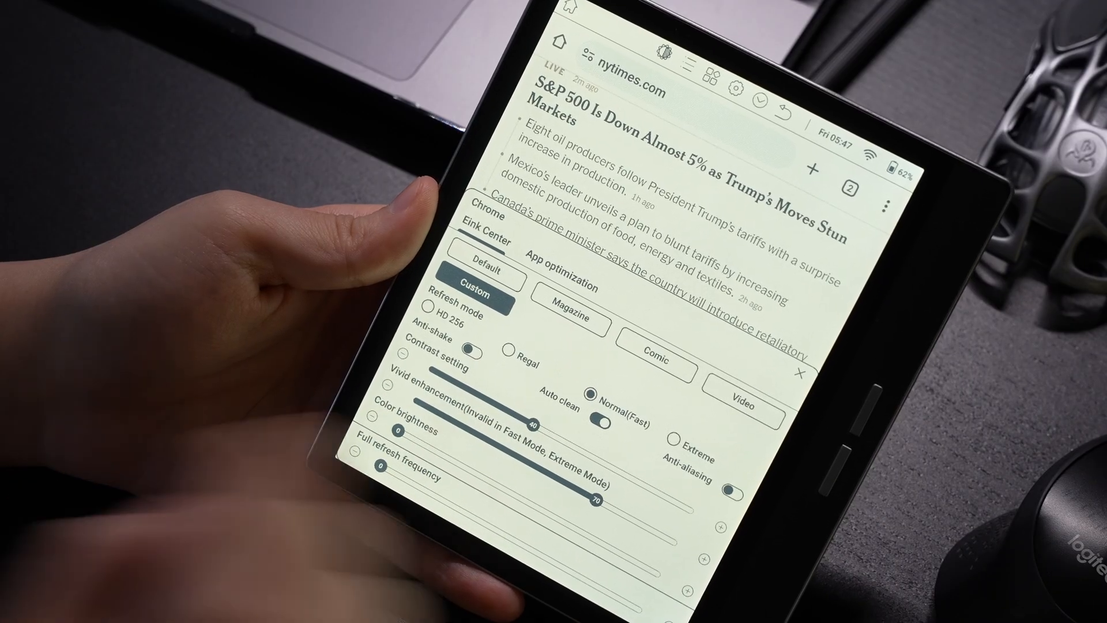
Navigate Chrome to the manhuagui comic page m.manhuagui.com/comic/4973/472.
{"action": "left_click", "coordinate": [803, 370]}
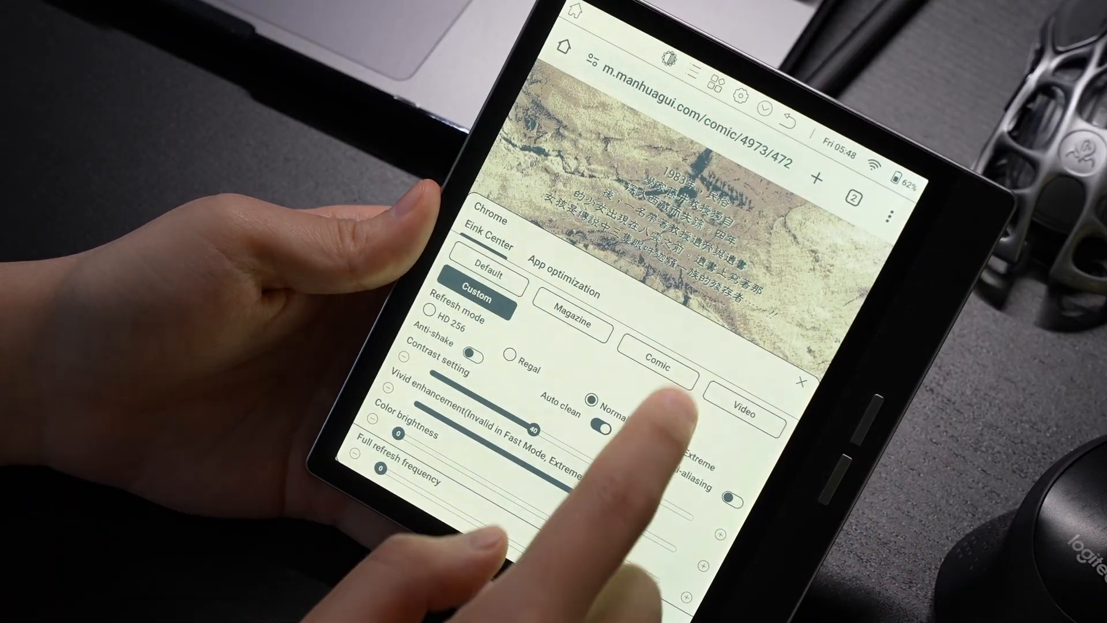
Apply the Comic profile on the comic page, then return to the news article.
{"action": "left_click", "coordinate": [656, 365]}
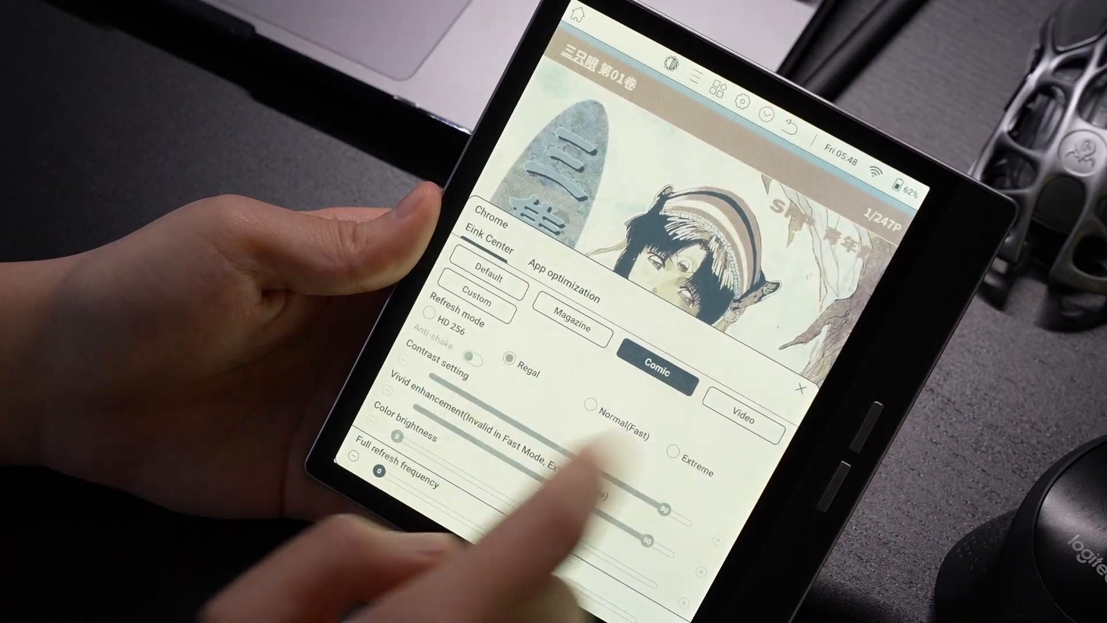
{"action": "left_click", "coordinate": [800, 382]}
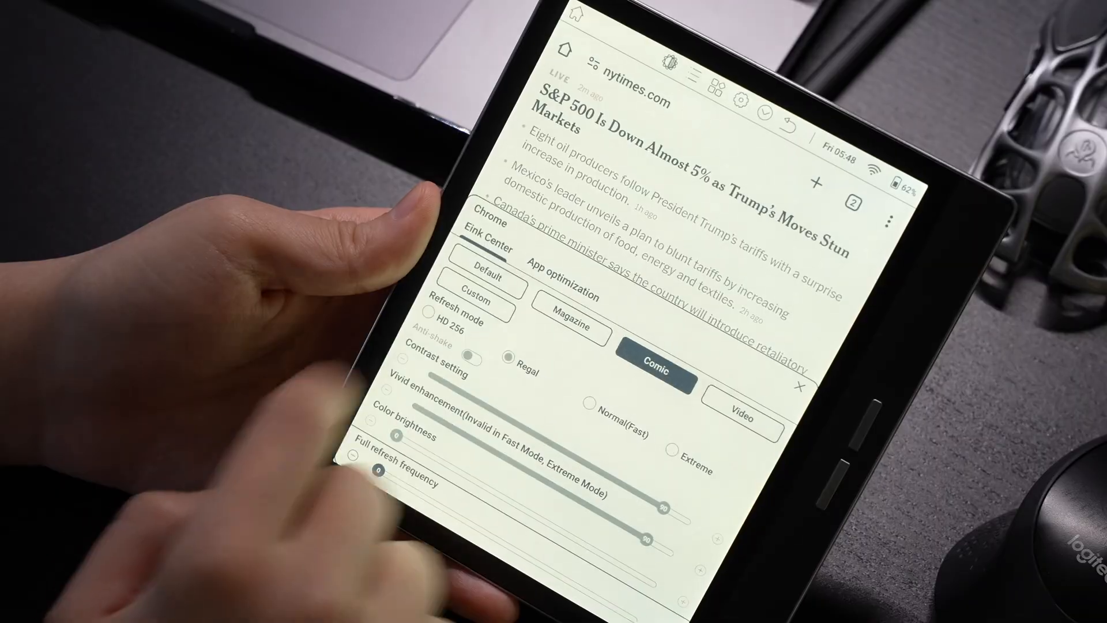
{"action": "left_click", "coordinate": [476, 282]}
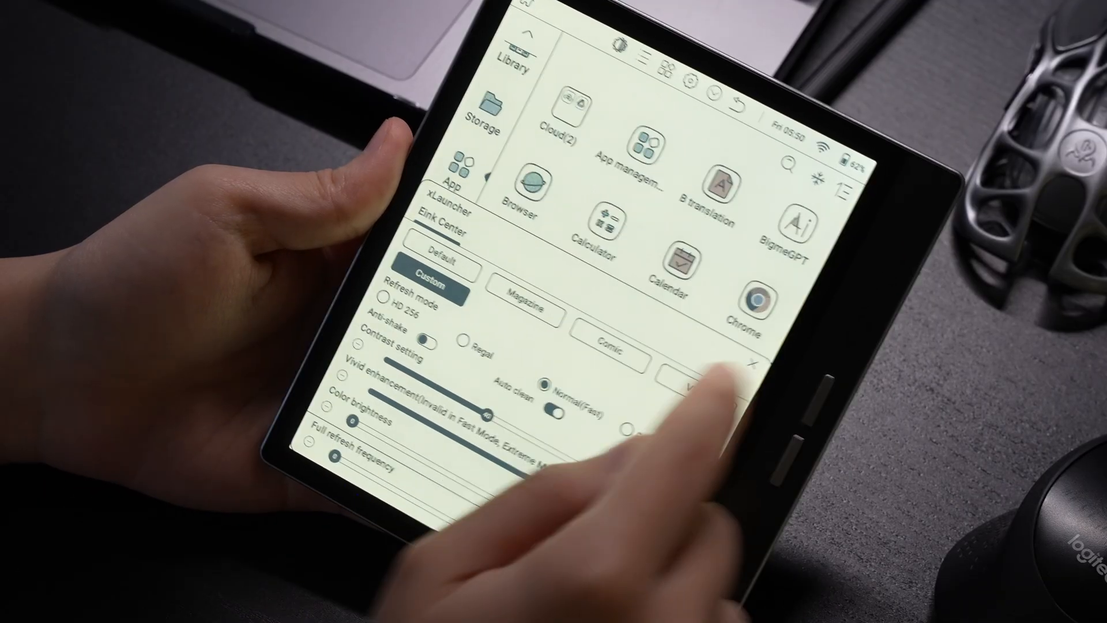
Select the Custom preset for the launcher in E-ink Center.
{"action": "left_click", "coordinate": [751, 367]}
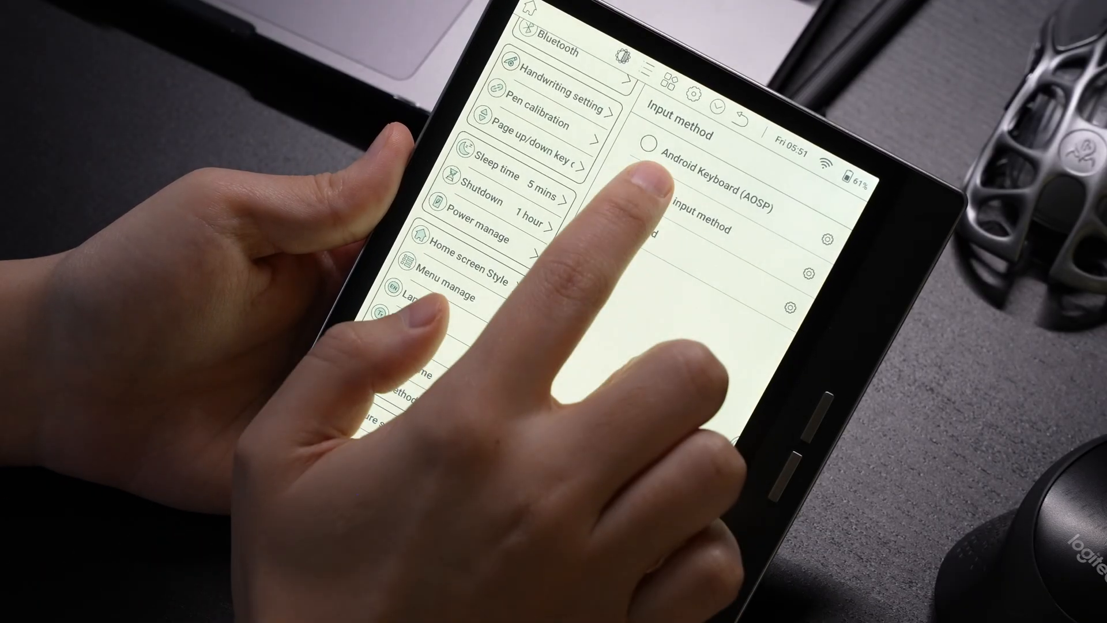
Select Gboard as the input method and open its settings from the gear icon.
{"action": "left_click", "coordinate": [617, 237]}
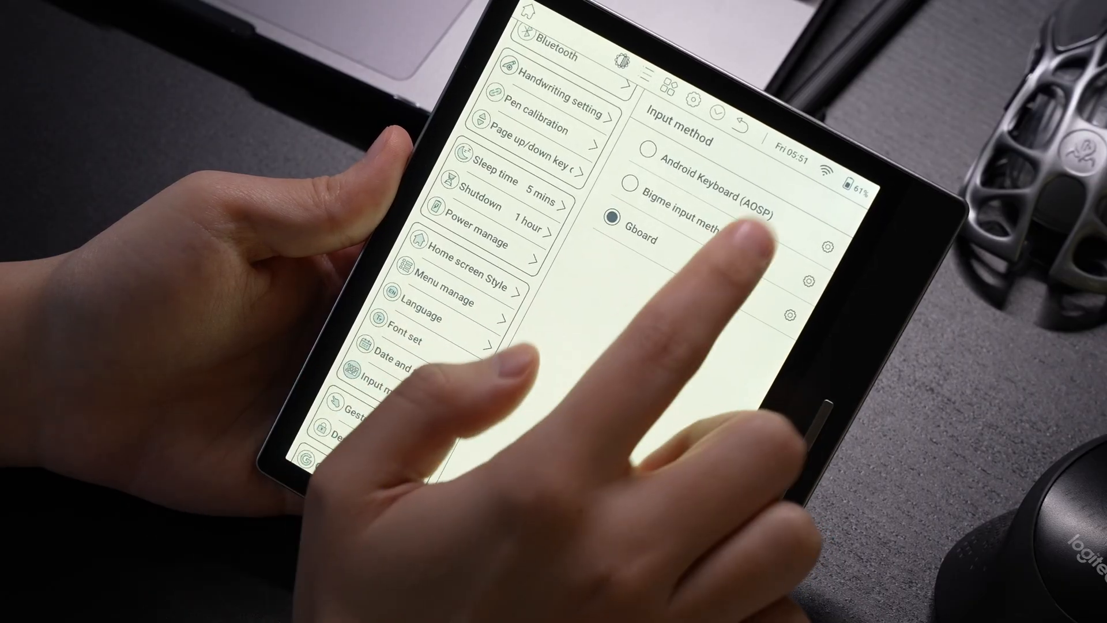
{"action": "left_click", "coordinate": [621, 215]}
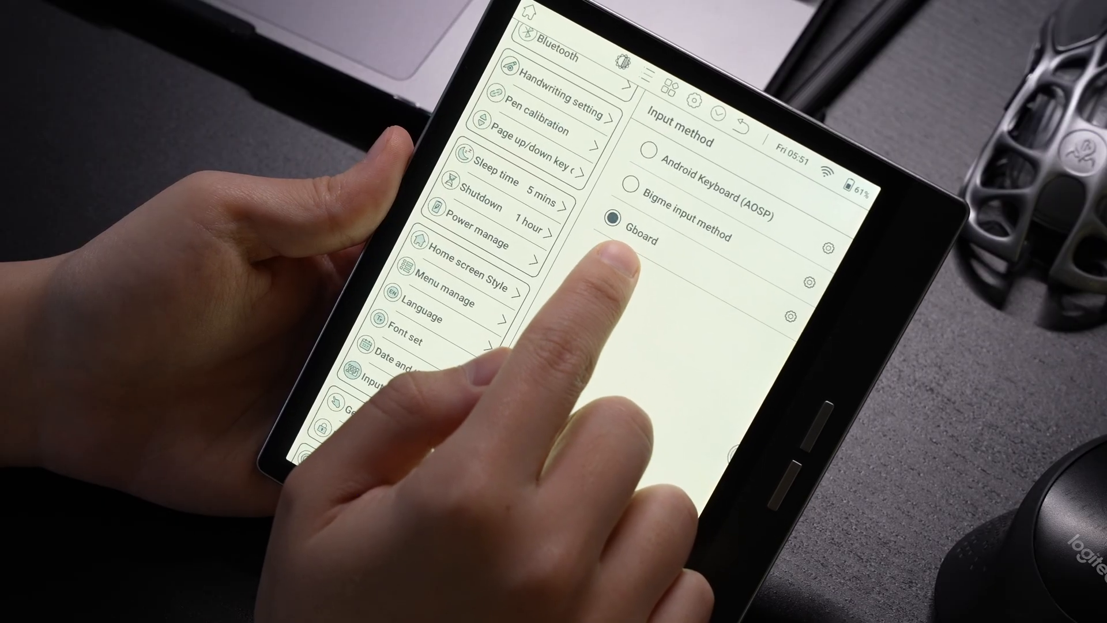
{"action": "left_click", "coordinate": [827, 249]}
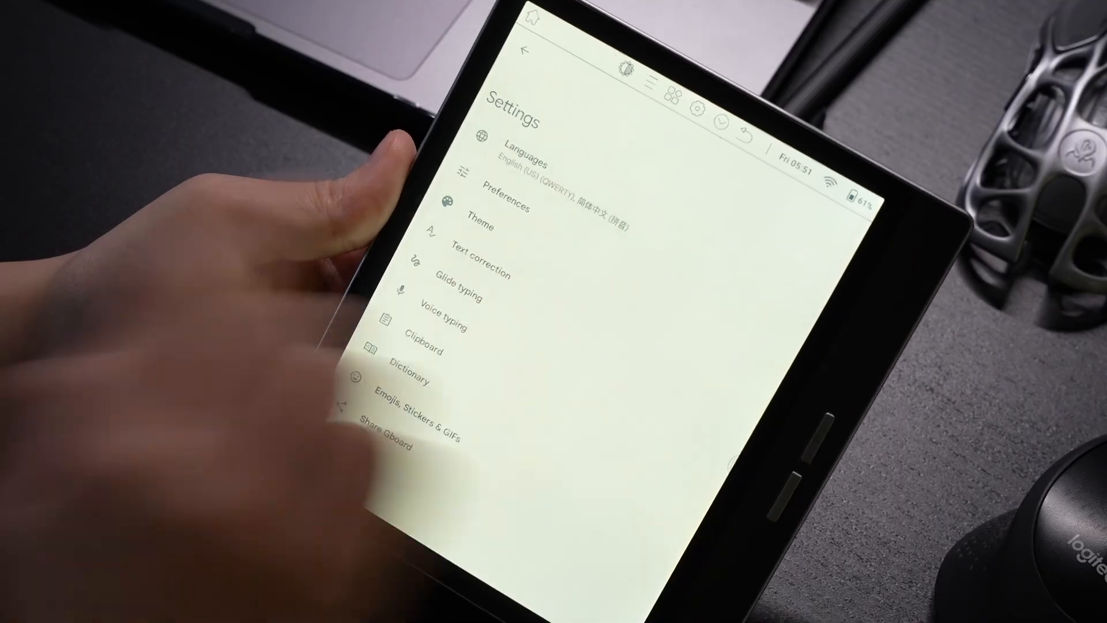
In Languages, add the Русский (Россия) keyboard found by searching 'russian' and confirm with Done.
{"action": "left_click", "coordinate": [524, 166]}
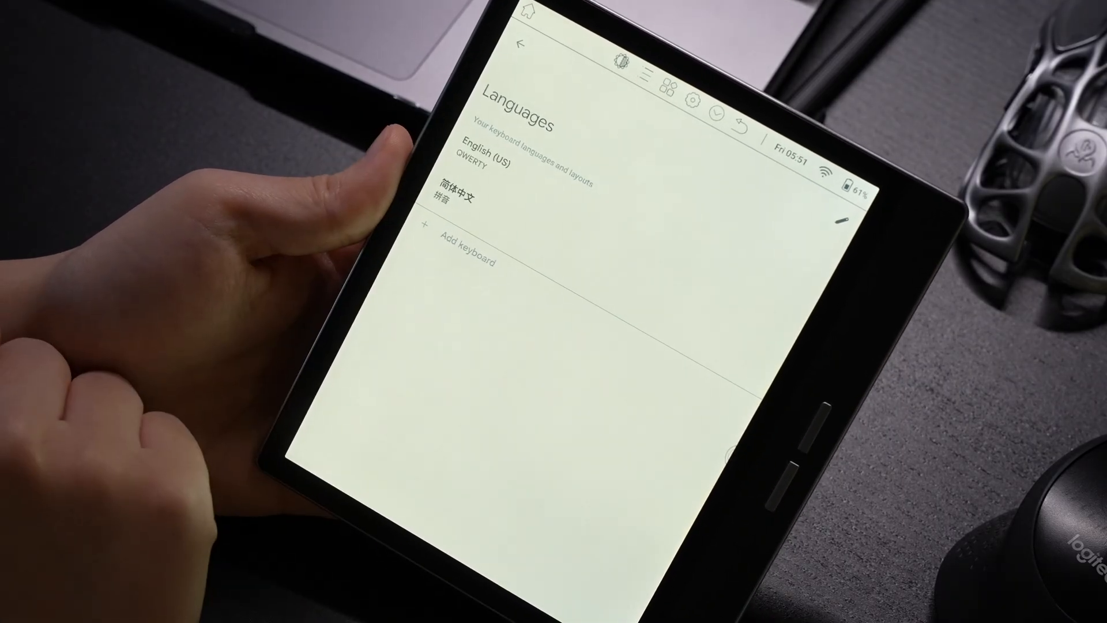
{"action": "left_click", "coordinate": [466, 190]}
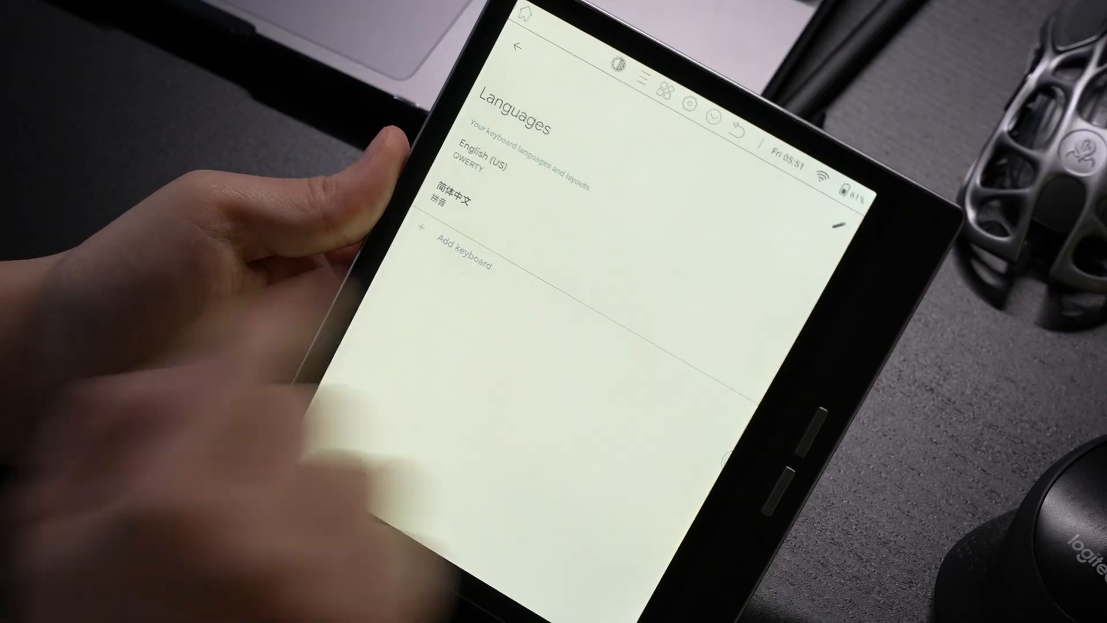
{"action": "left_click", "coordinate": [464, 256]}
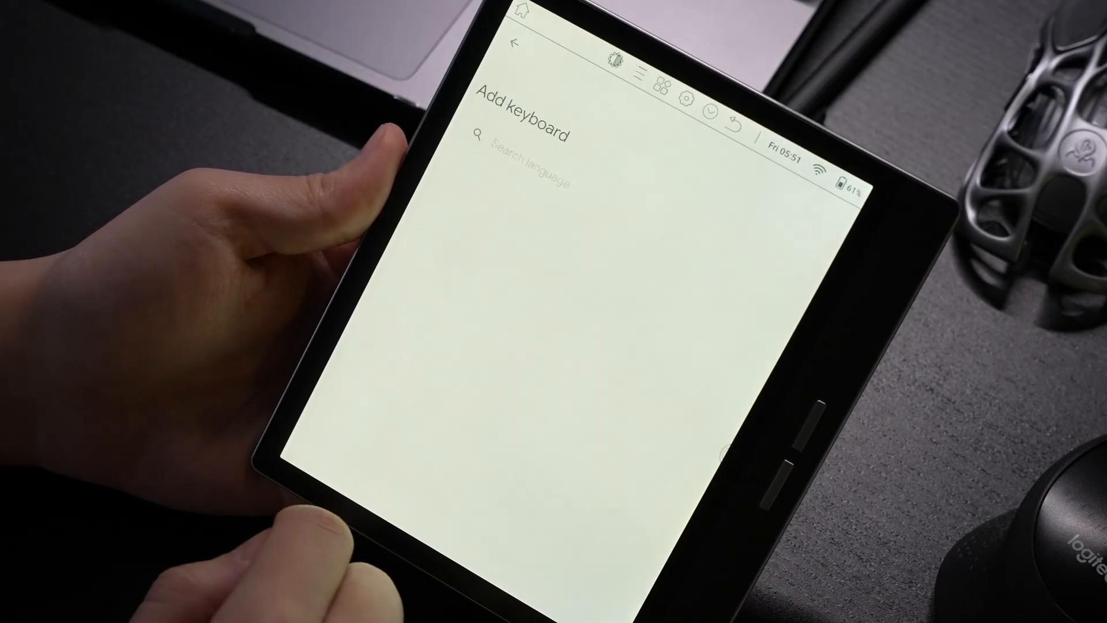
{"action": "left_click", "coordinate": [526, 152]}
{"action": "type", "text": "russian"}
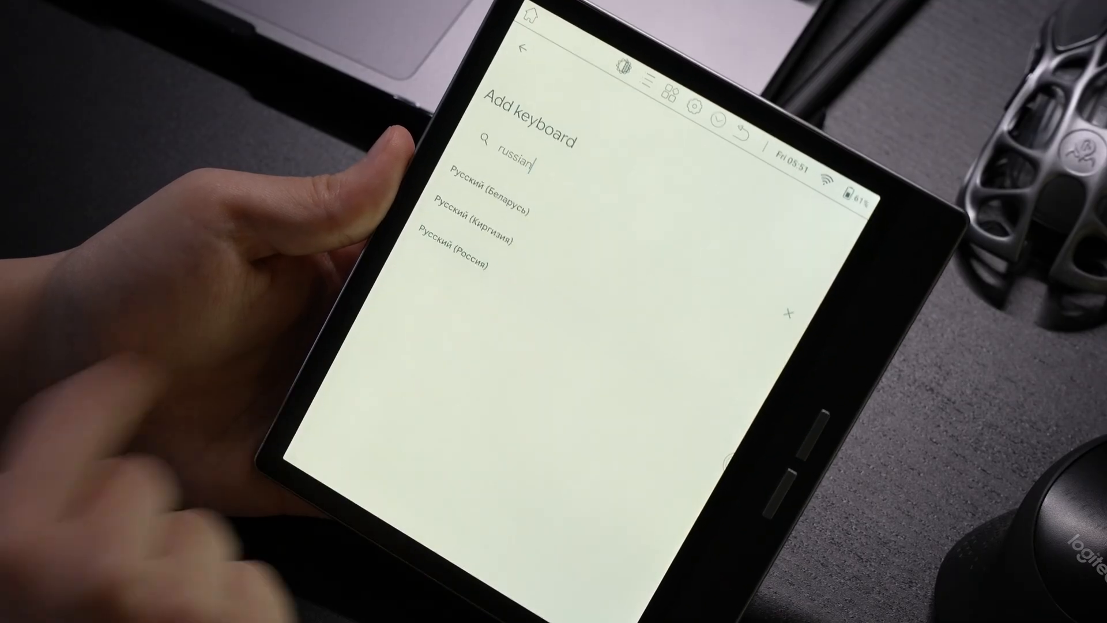
{"action": "left_click", "coordinate": [453, 261]}
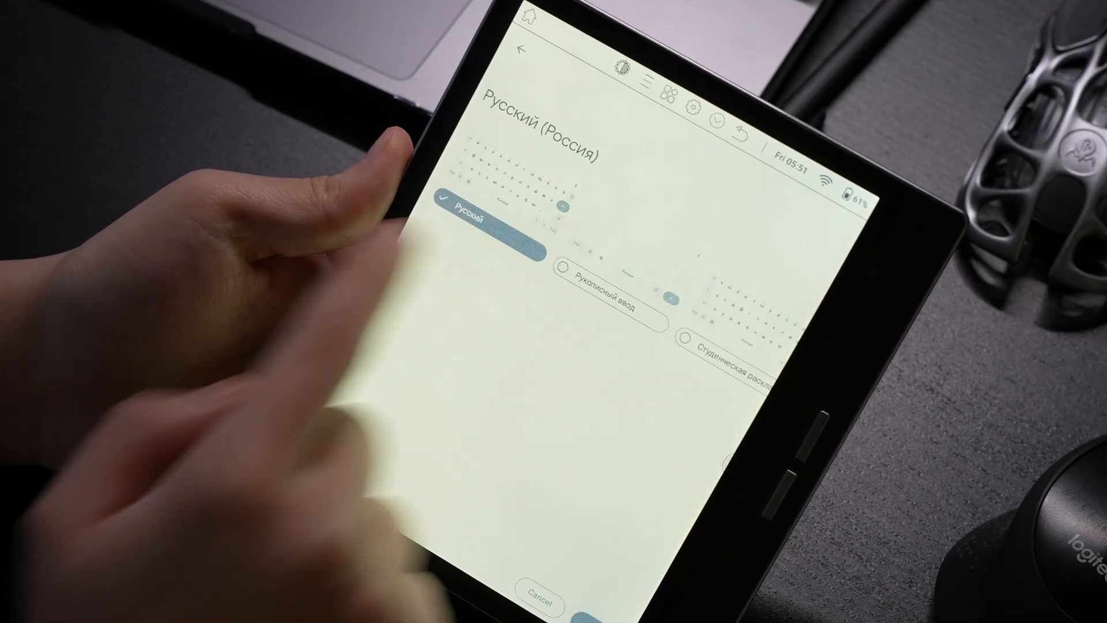
{"action": "left_click", "coordinate": [523, 52]}
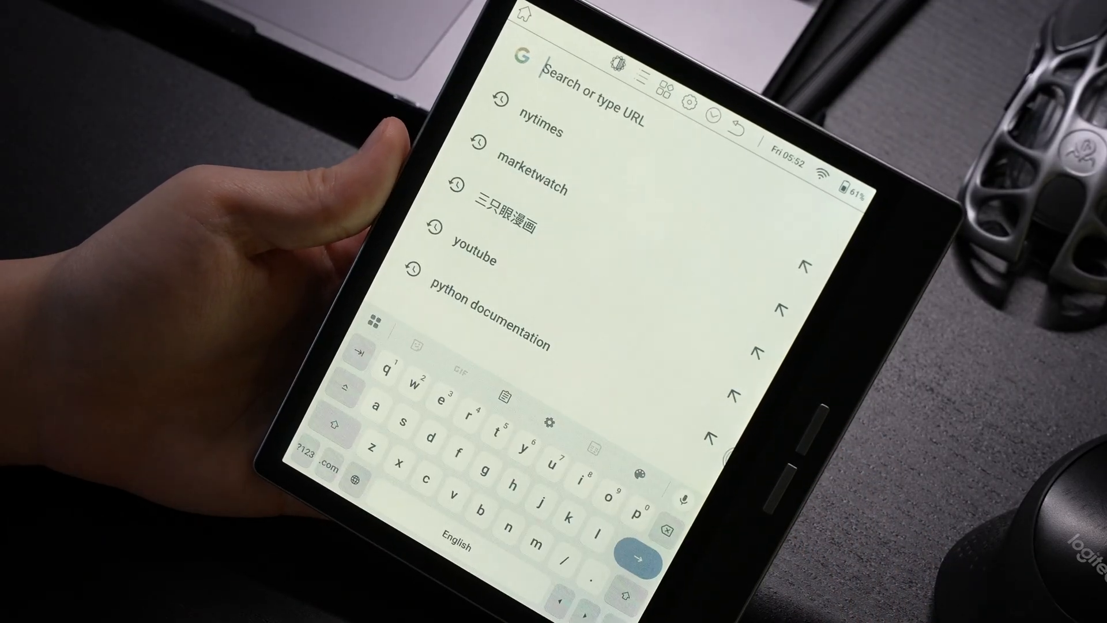
Switch the keyboard to Русский (Россия) from the address bar and test-type a few Russian letters.
{"action": "left_click", "coordinate": [358, 478]}
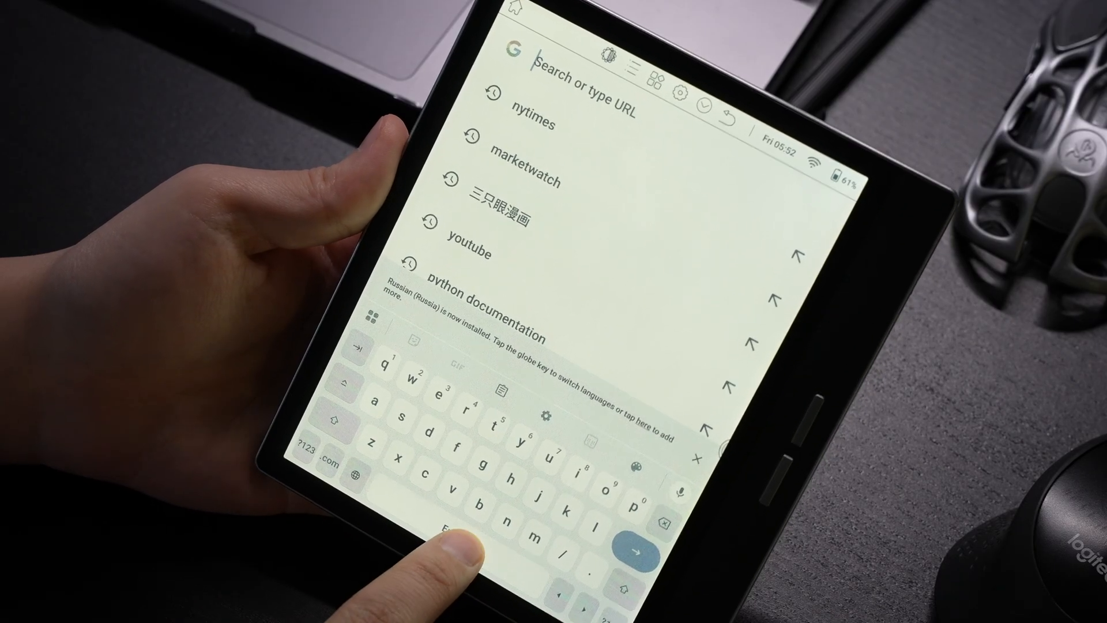
{"action": "left_click", "coordinate": [357, 473]}
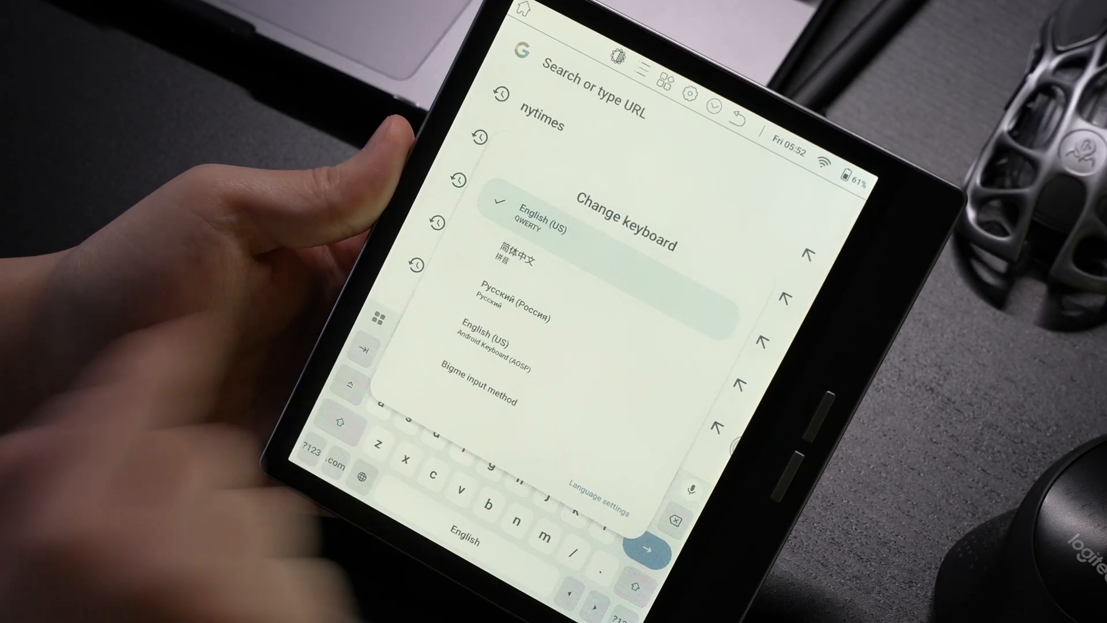
{"action": "left_click", "coordinate": [518, 296]}
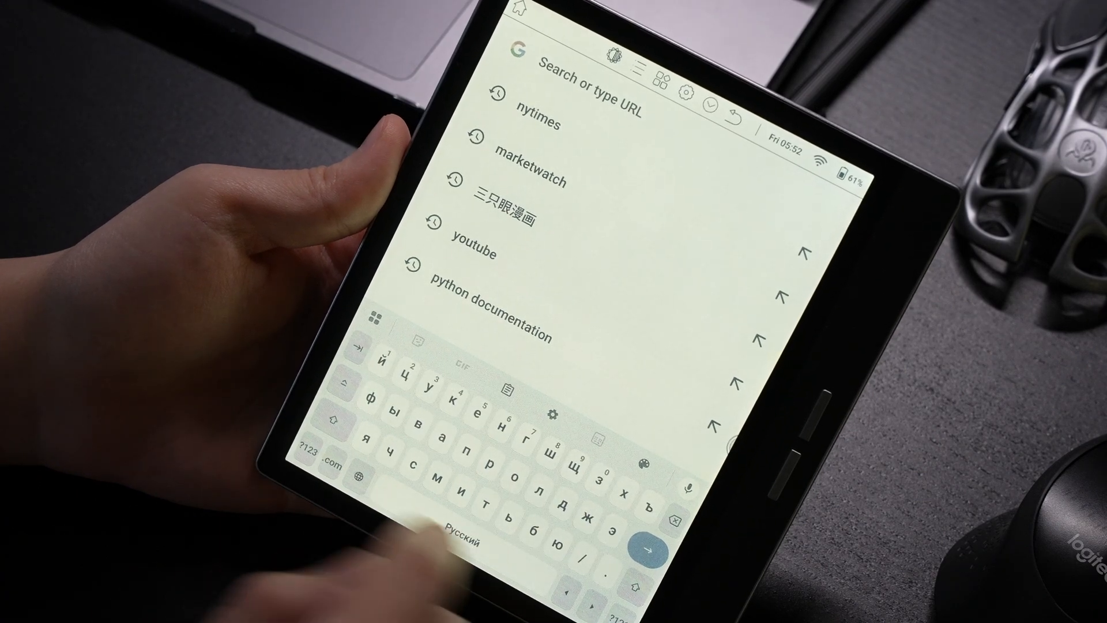
{"action": "type", "text": "щнрбдеа"}
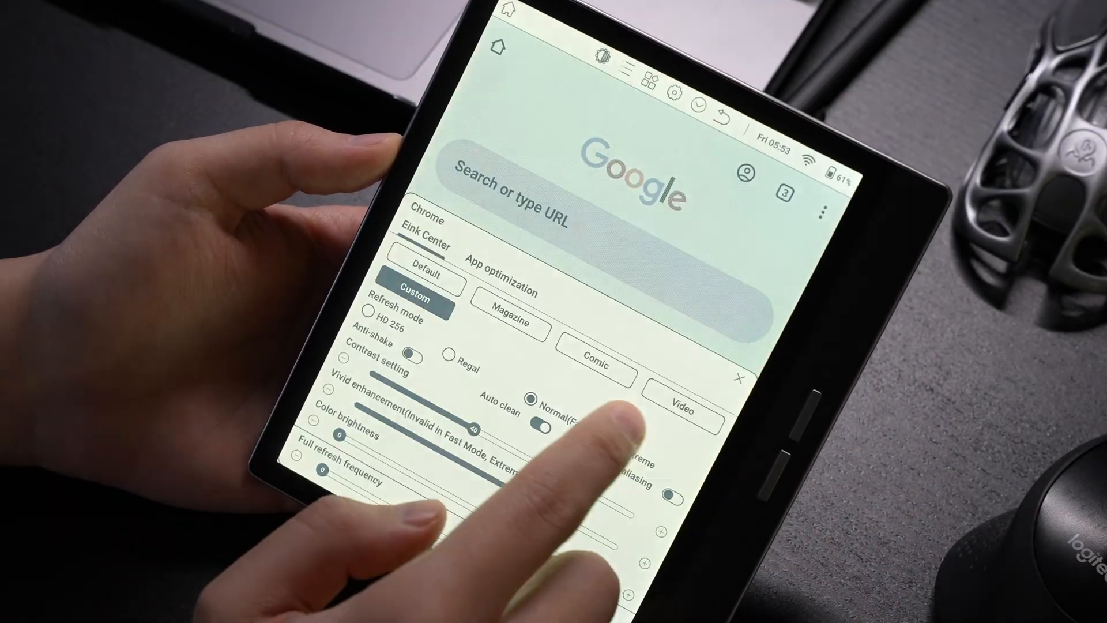
Show Chrome's App optimization options in E-ink Center to reach the DPI font-size slider.
{"action": "left_click", "coordinate": [502, 275]}
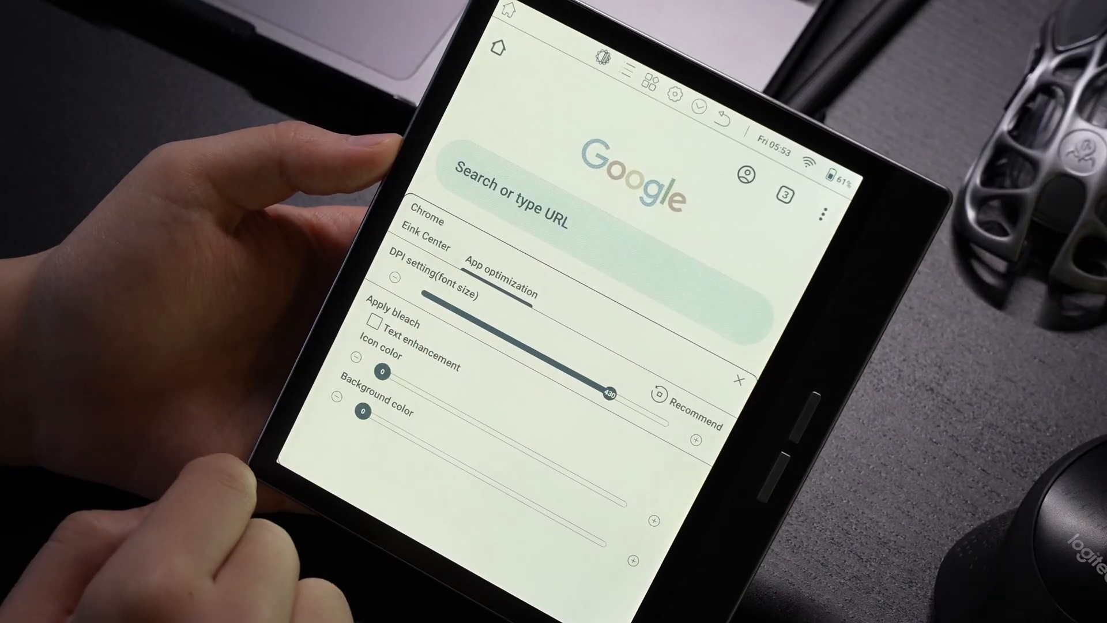